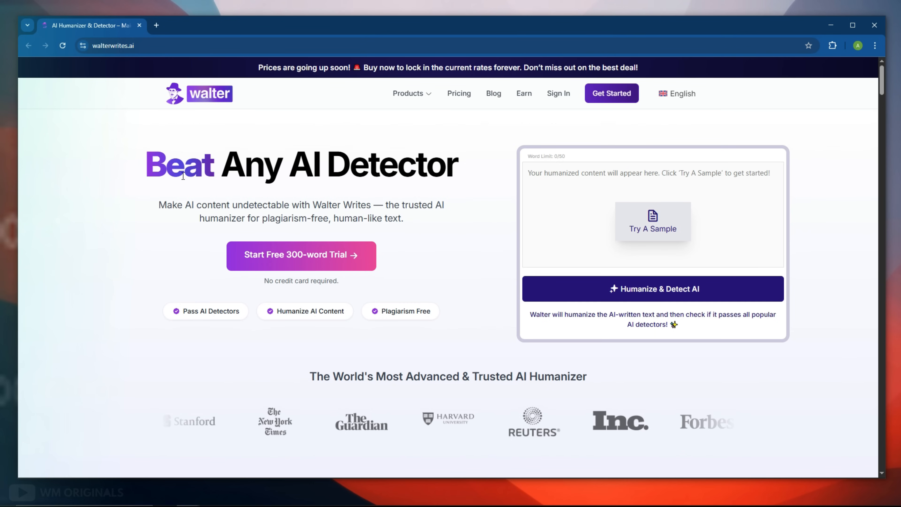
mouse_move(192, 200)
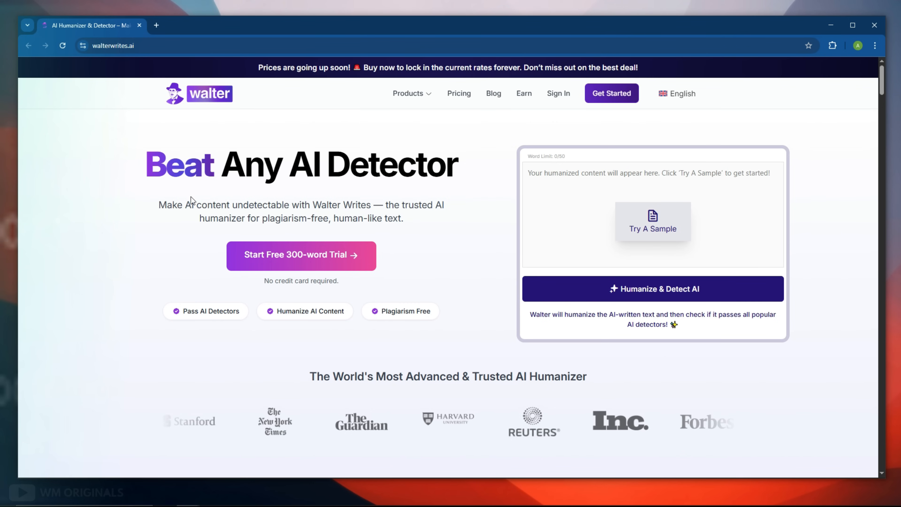
mouse_move(397, 209)
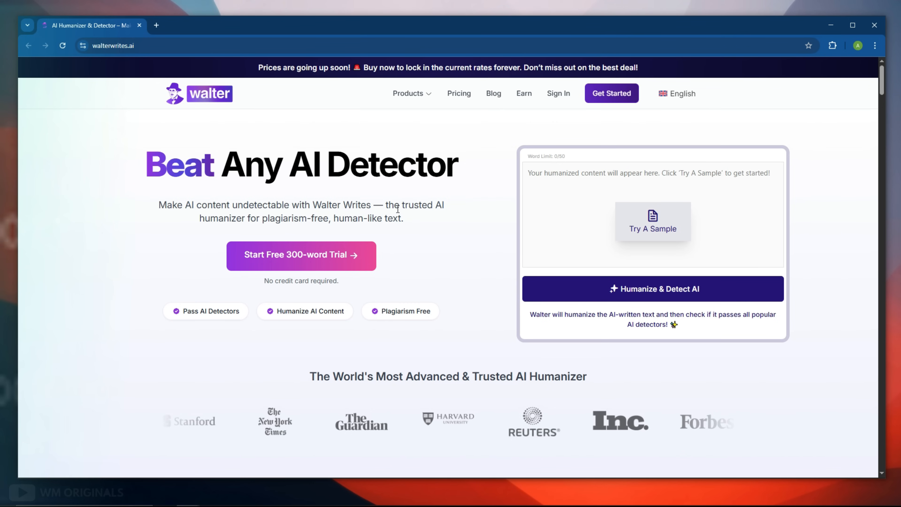
Step: Start the free 300-word trial and log in to reach the Walter Writes AI dashboard
scroll(down, 3)
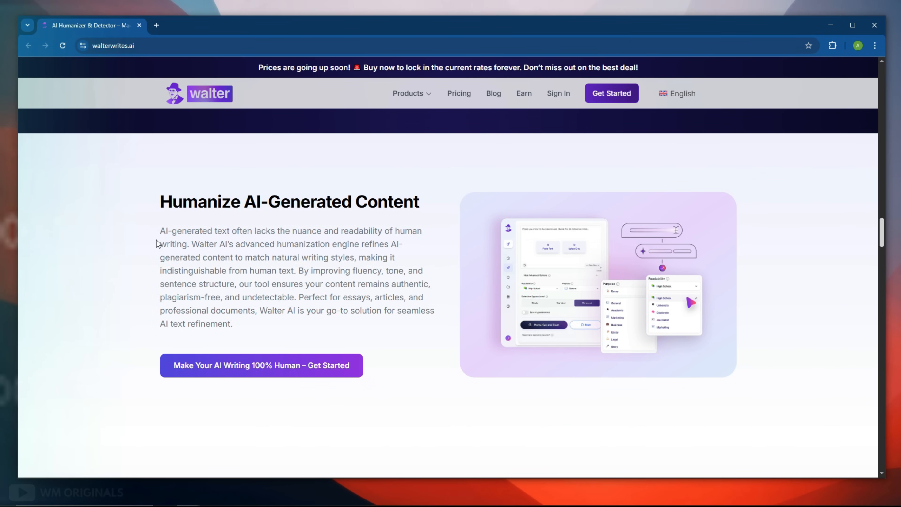
scroll(down, 3)
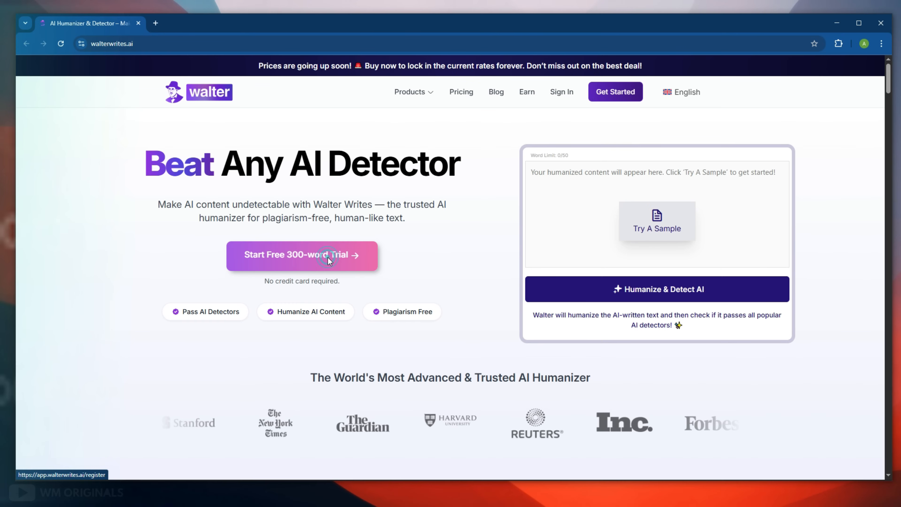
click(301, 254)
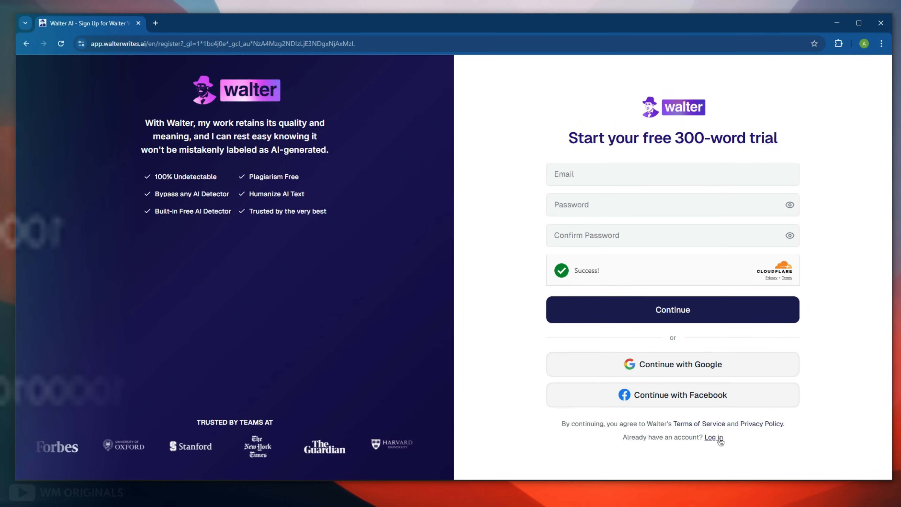
click(713, 438)
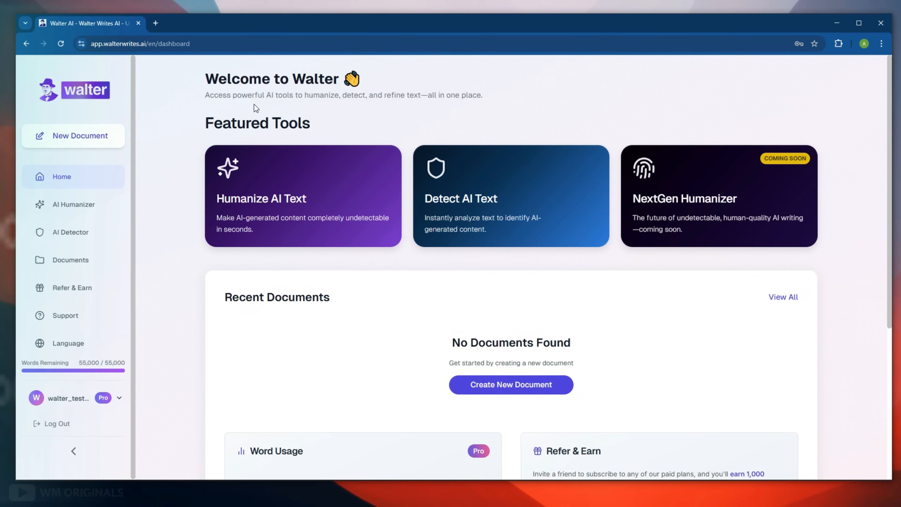
mouse_move(425, 110)
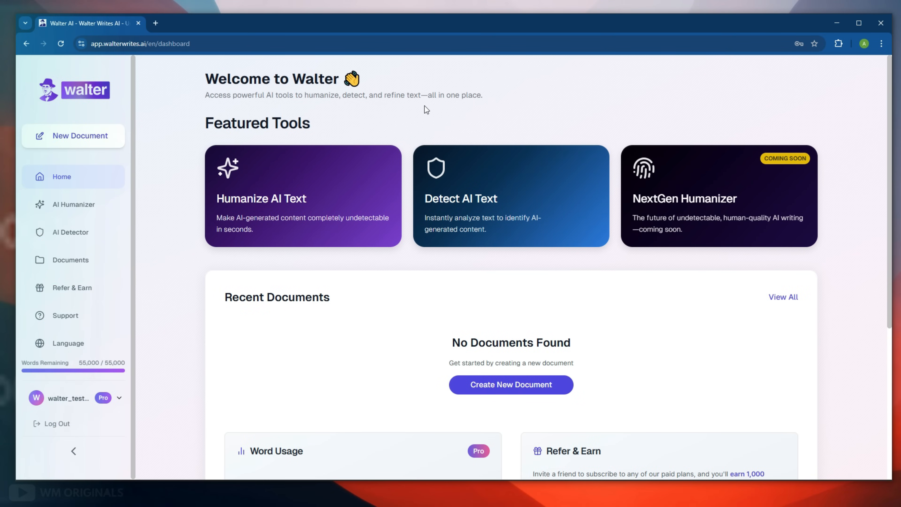
mouse_move(351, 147)
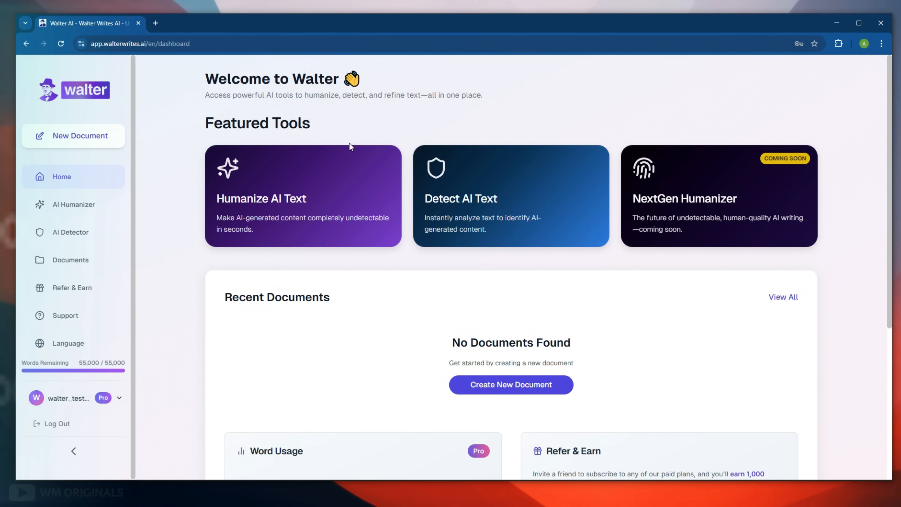
mouse_move(516, 182)
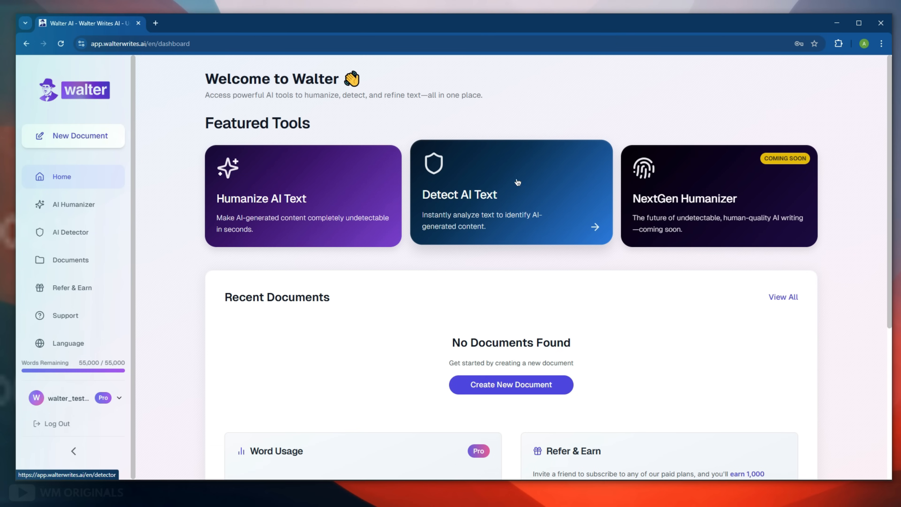
mouse_move(690, 210)
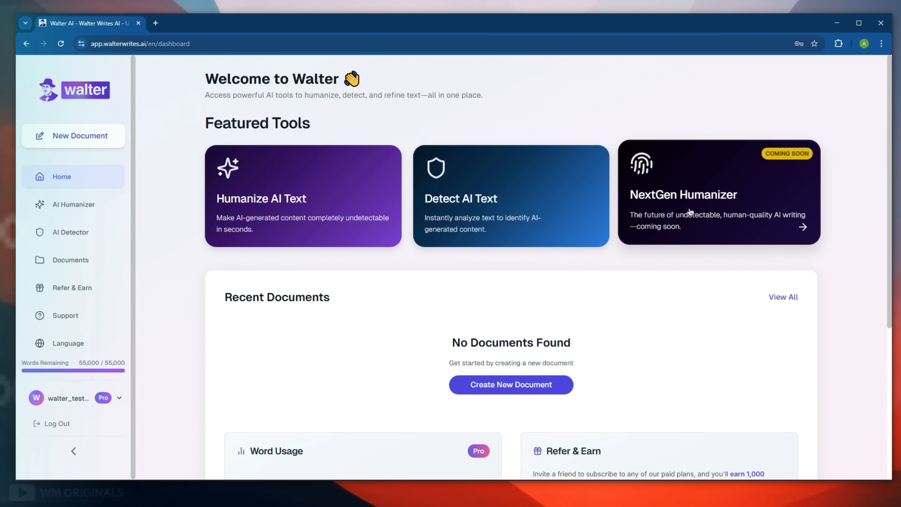
mouse_move(830, 223)
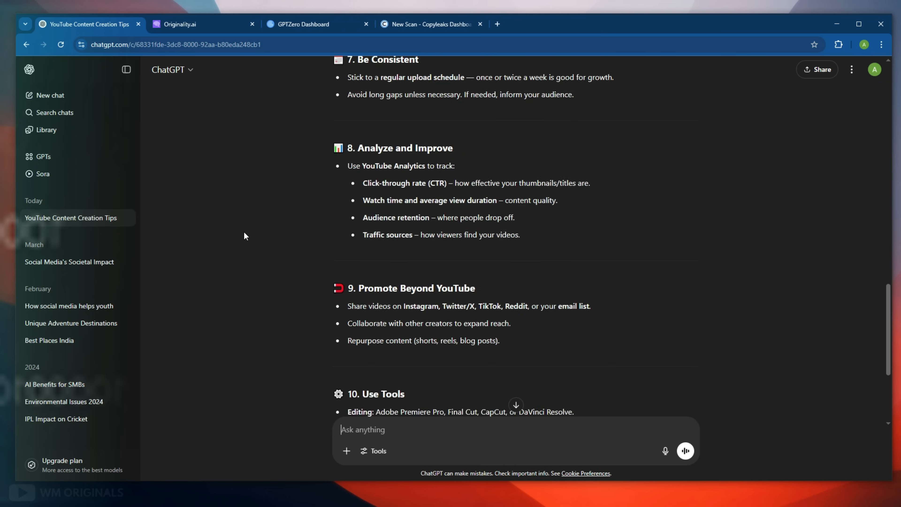
Step: Scan the original ChatGPT article in Originality.ai (100% AI) and check GPTZero's 82% score
click(200, 23)
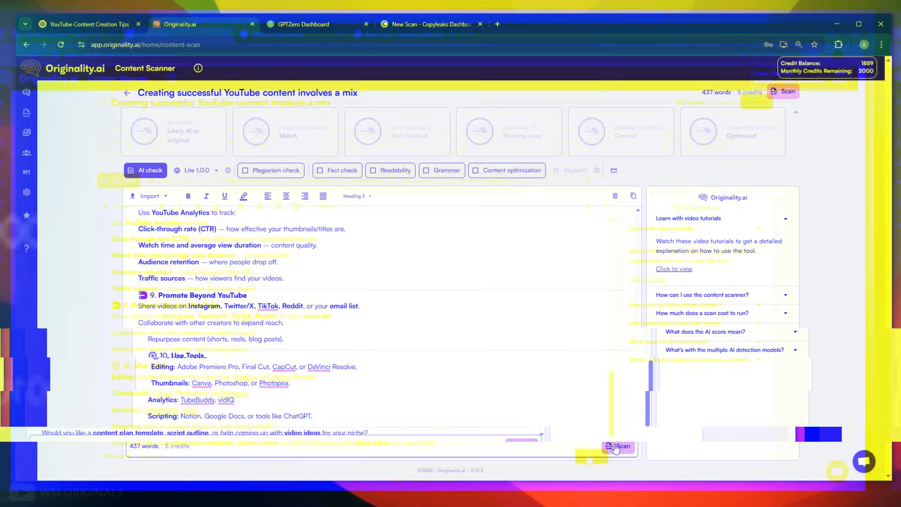
click(784, 91)
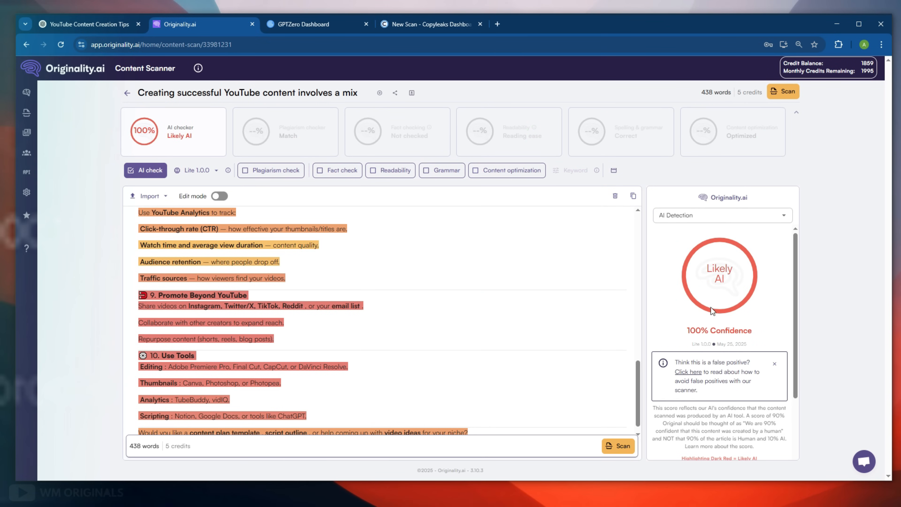
click(302, 24)
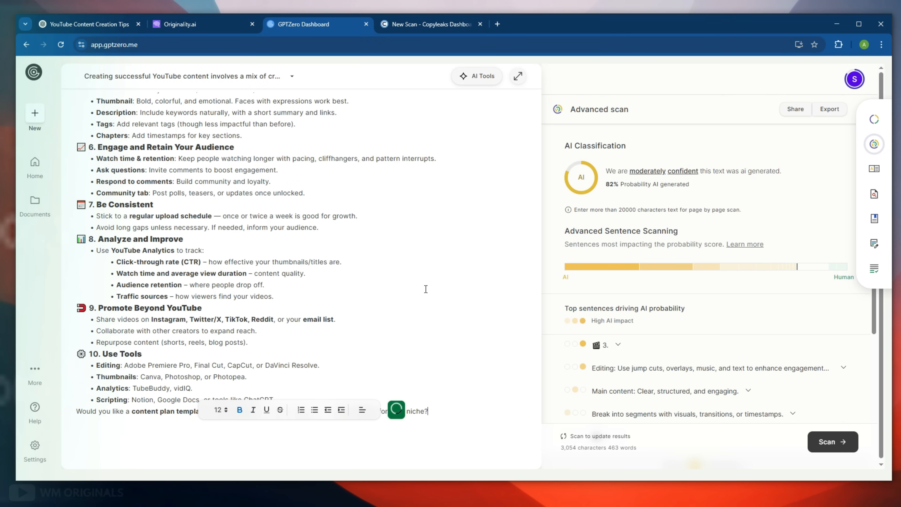
mouse_move(740, 185)
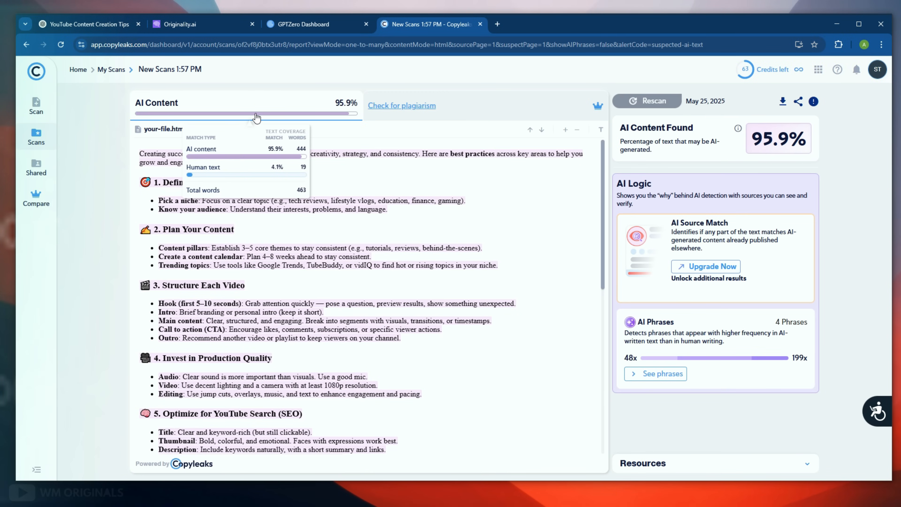
mouse_move(328, 118)
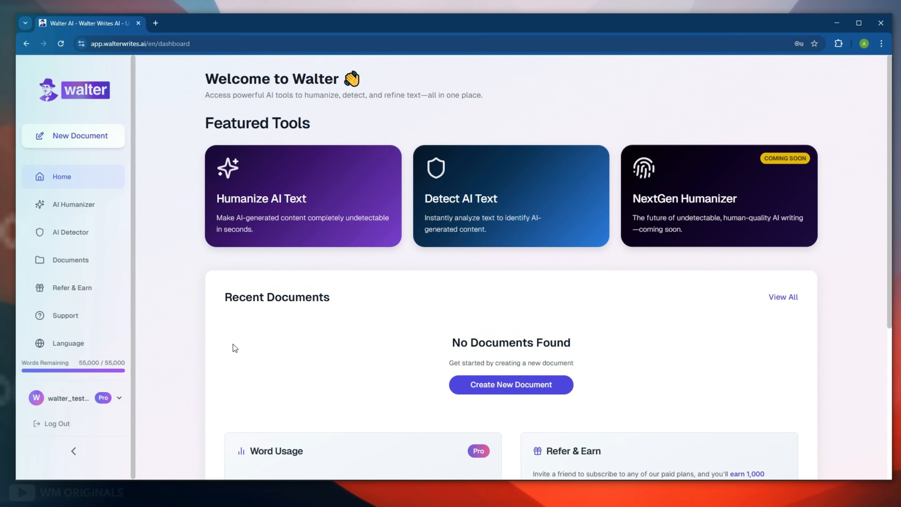
mouse_move(303, 195)
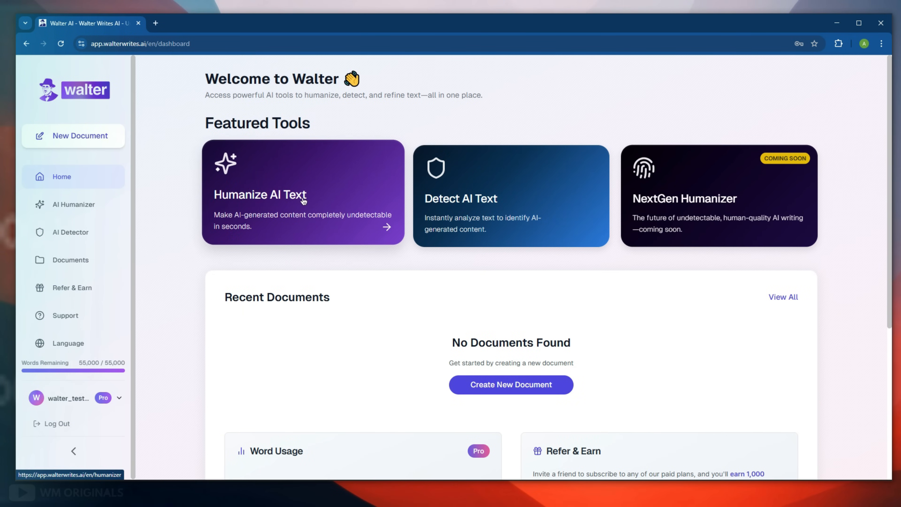
Step: Humanize the pasted article with High School readability, Article purpose and Enhanced bypass level
click(303, 194)
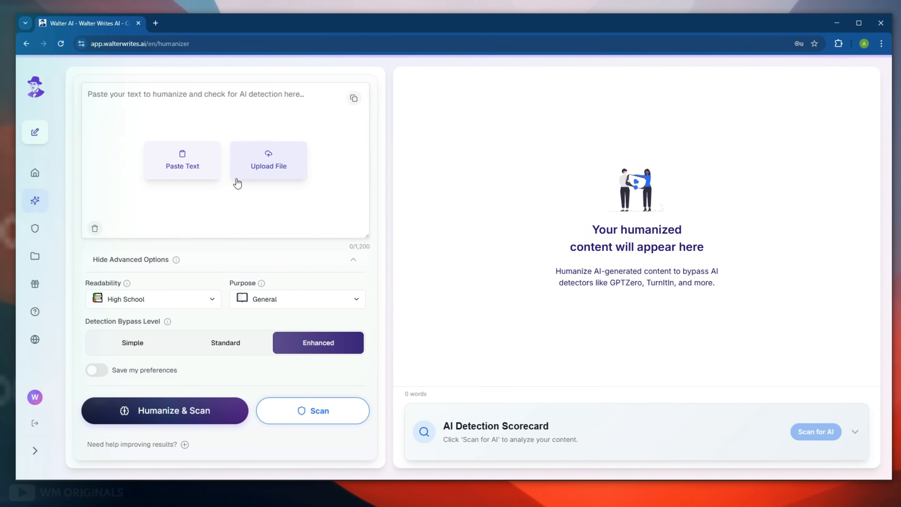
mouse_move(492, 253)
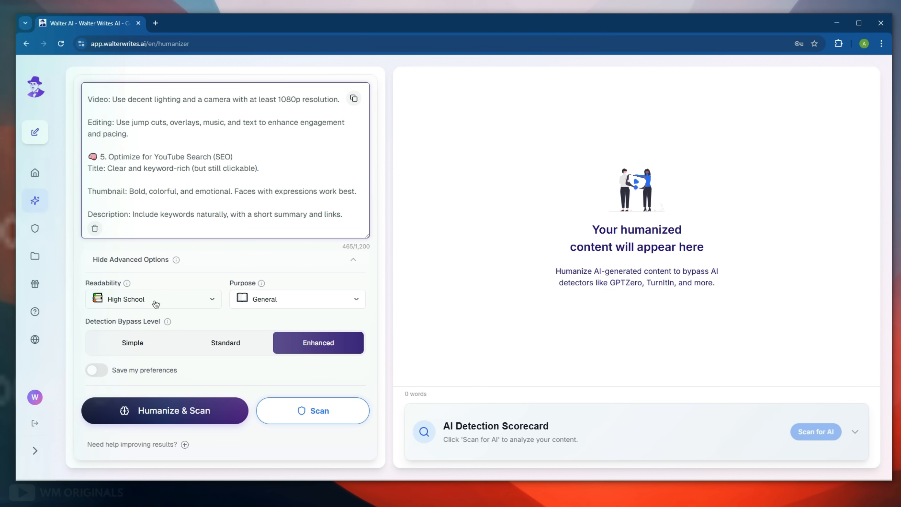
click(153, 299)
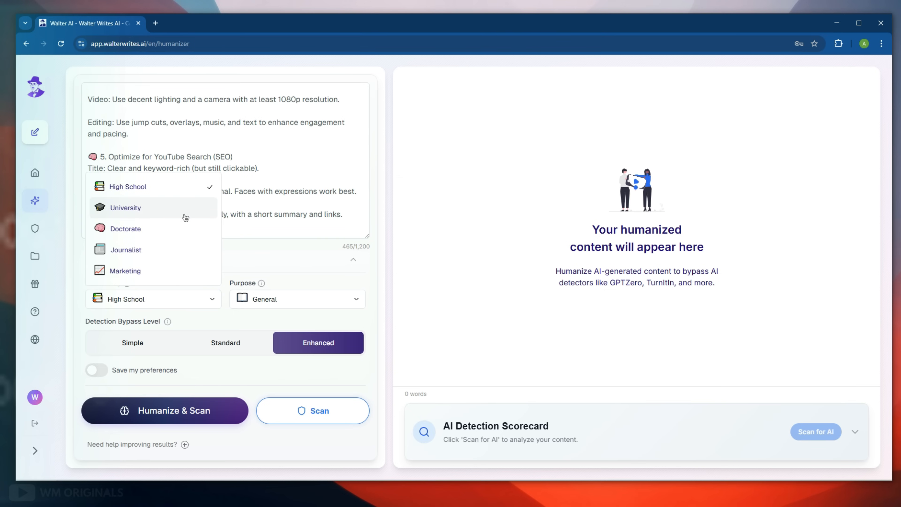
mouse_move(201, 278)
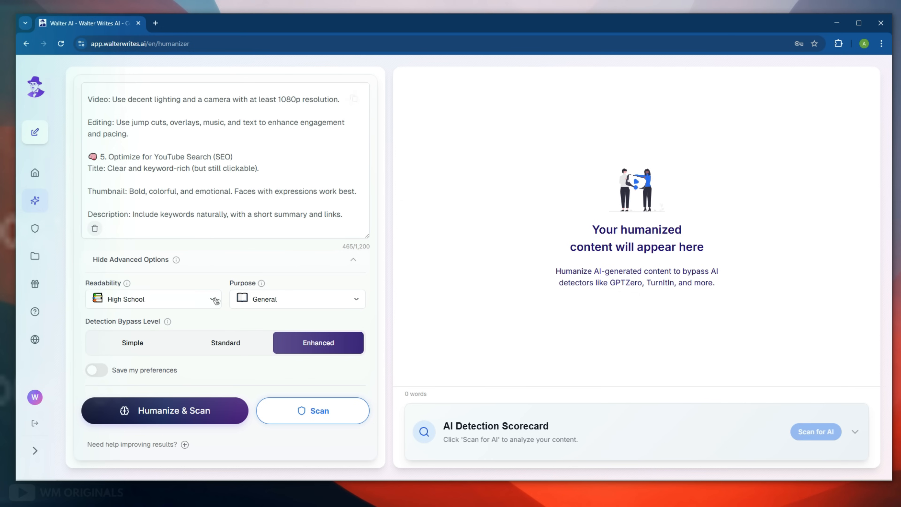
click(297, 299)
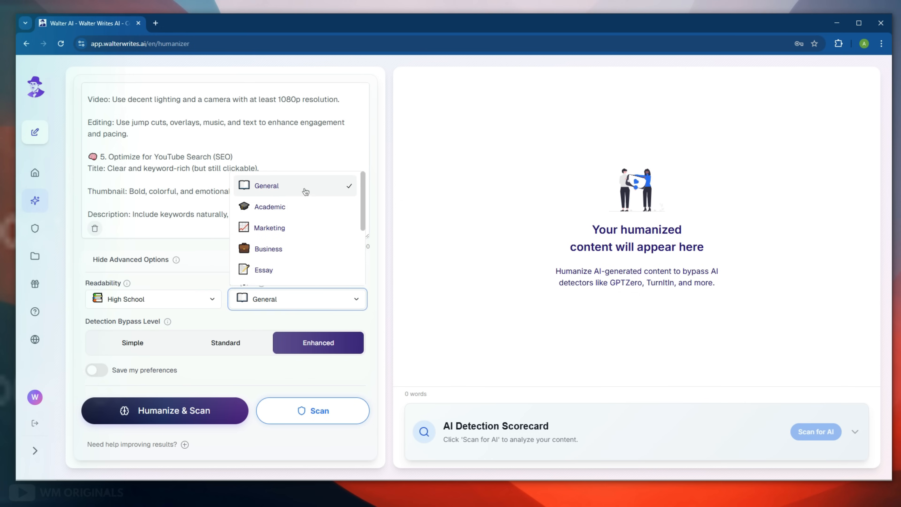
click(297, 299)
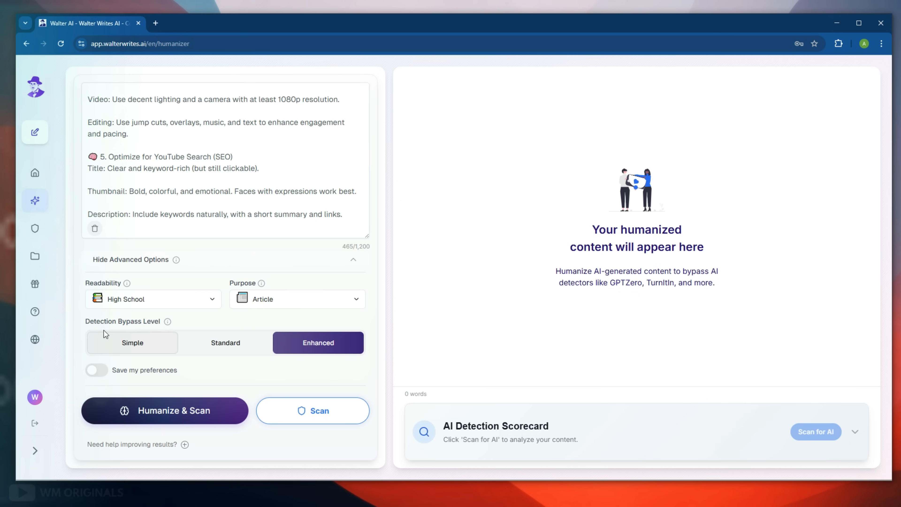
mouse_move(153, 327)
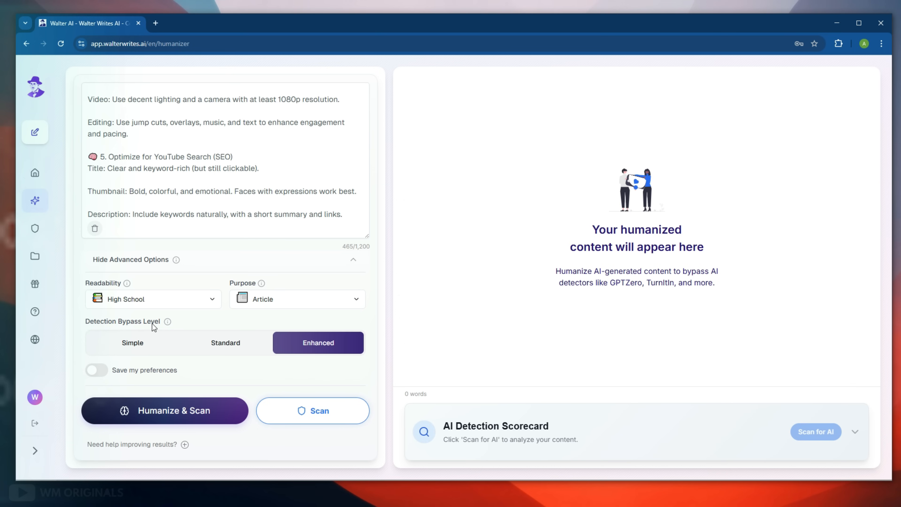
click(318, 343)
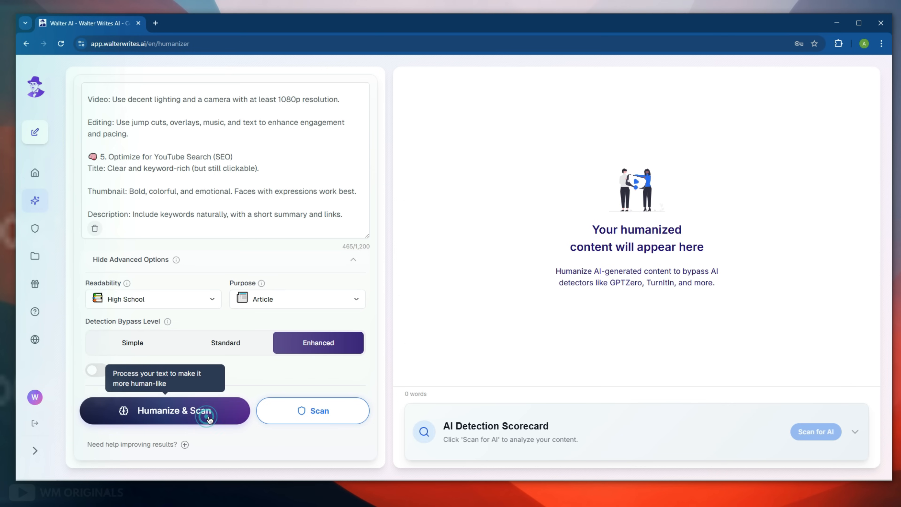
click(164, 410)
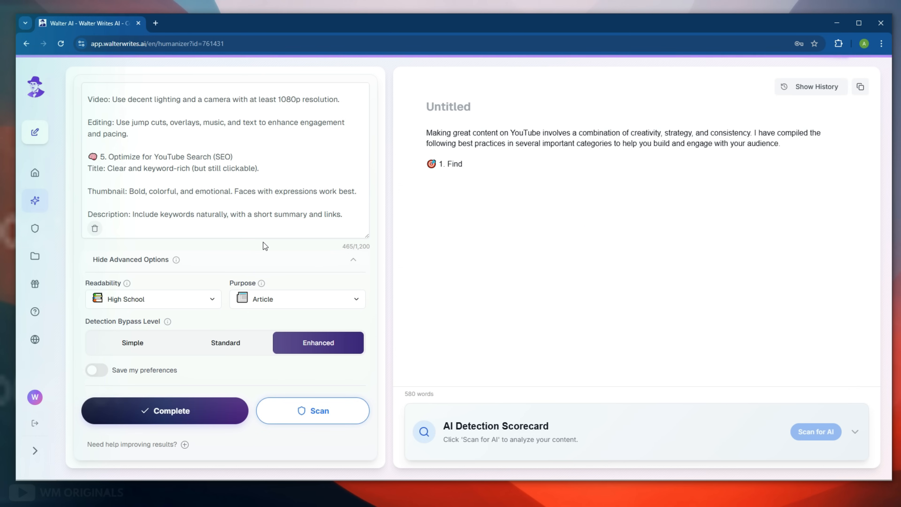
Step: Review the 719-word humanized output and its Human-Written detection scorecard
click(163, 410)
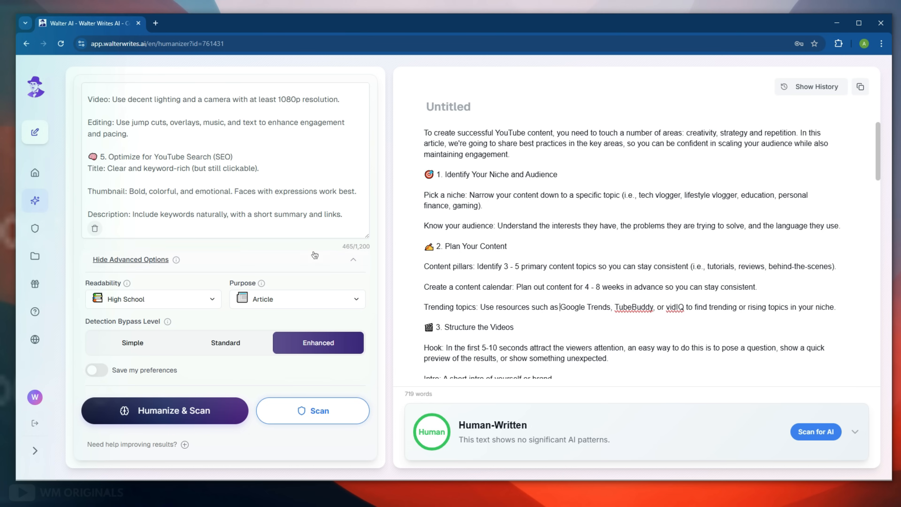
mouse_move(418, 401)
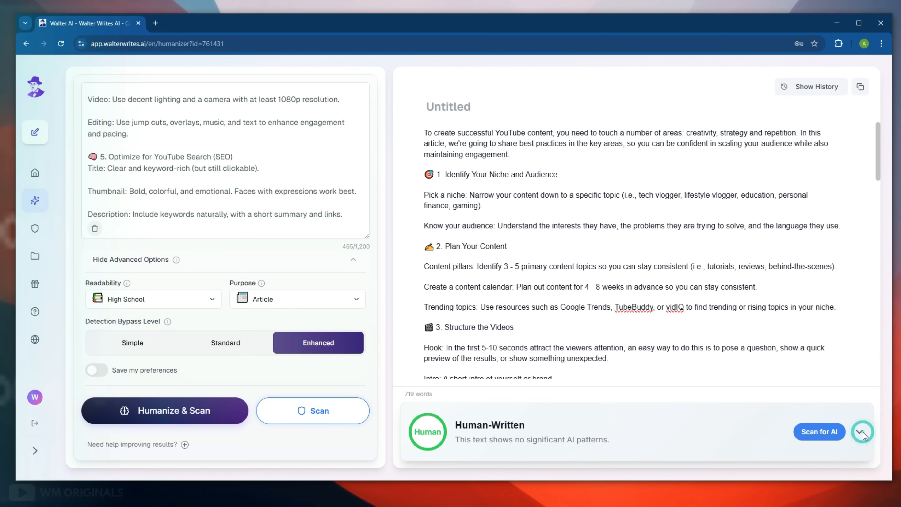
click(862, 432)
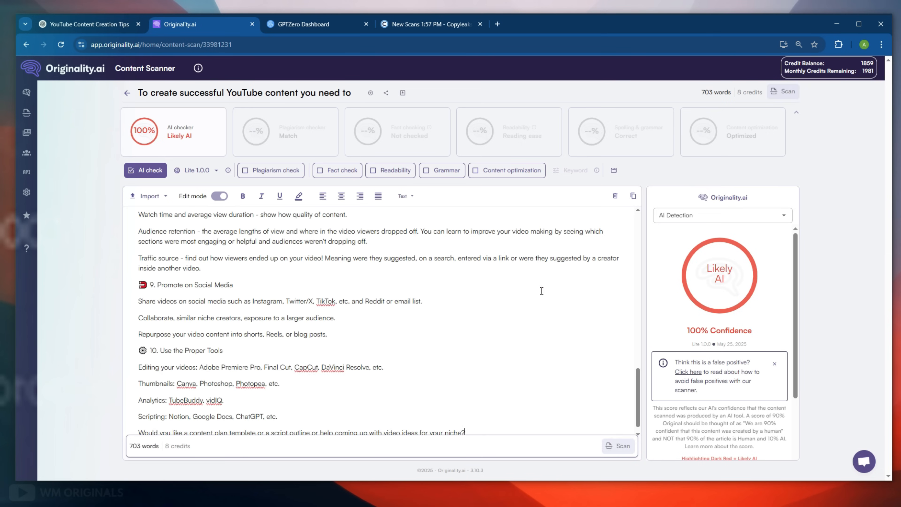
Step: Scan the humanized article in Originality.ai, getting 100% Likely Original, and move to GPTZero
click(619, 445)
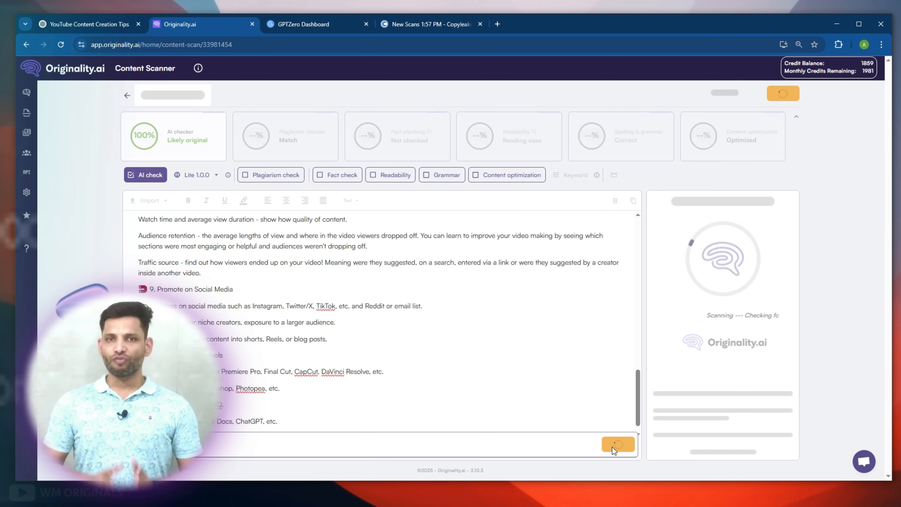
click(618, 446)
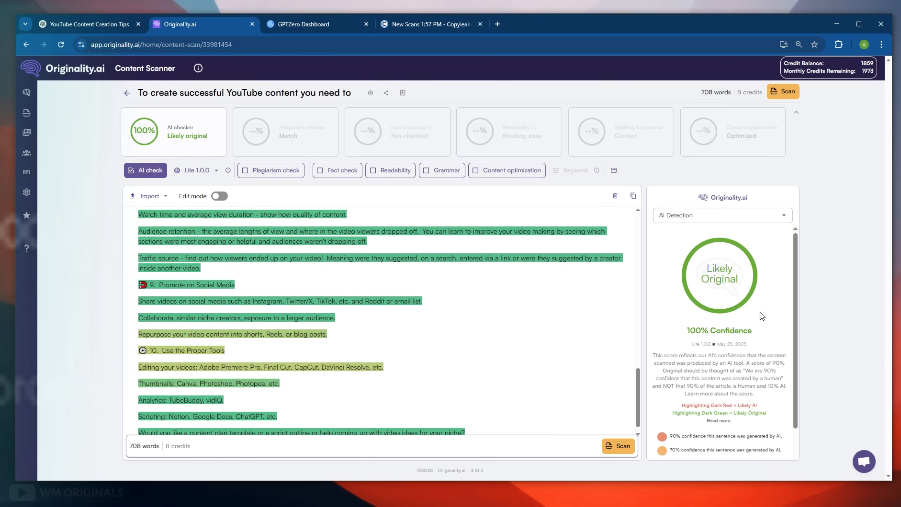
click(303, 24)
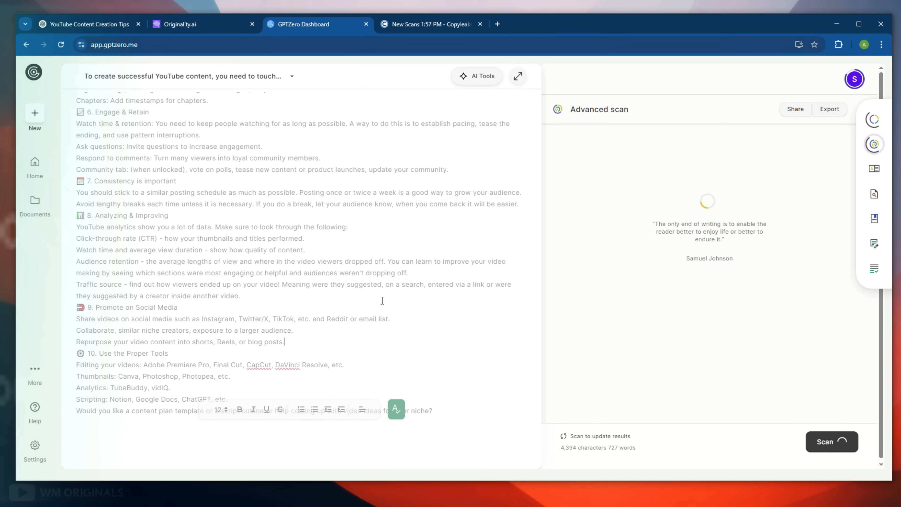
Step: Run GPTZero's scan showing 1% AI probability, then move to Copyleaks
click(831, 441)
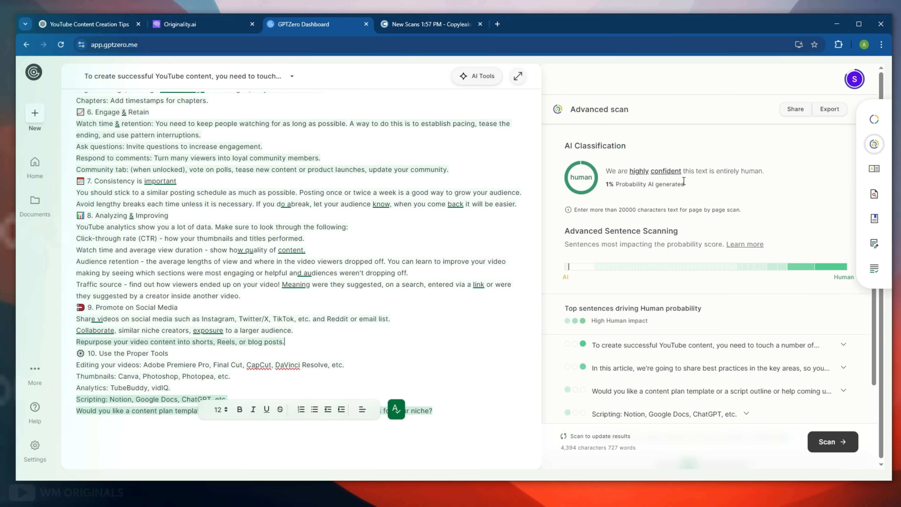
mouse_move(578, 203)
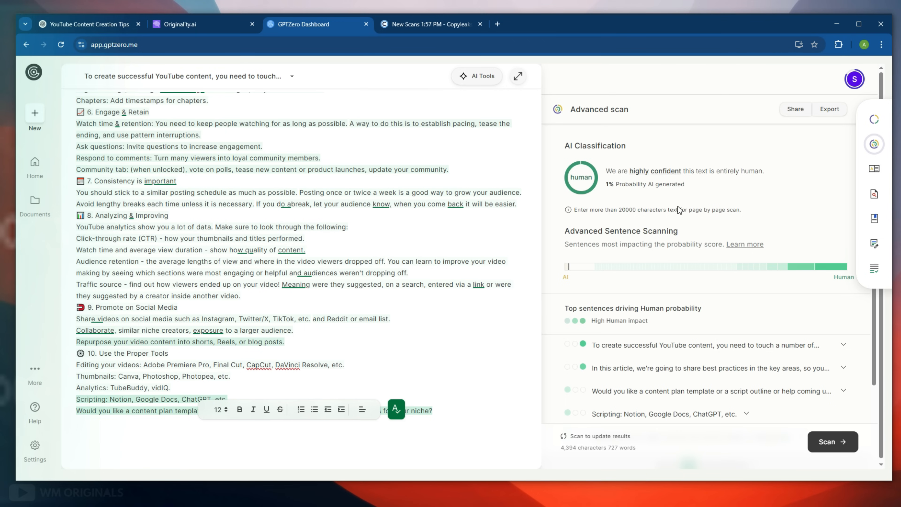
mouse_move(452, 49)
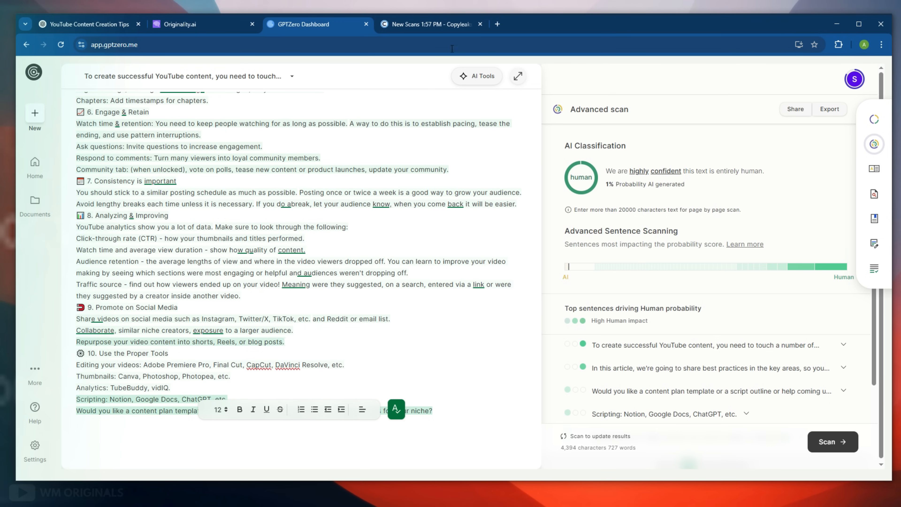
click(428, 24)
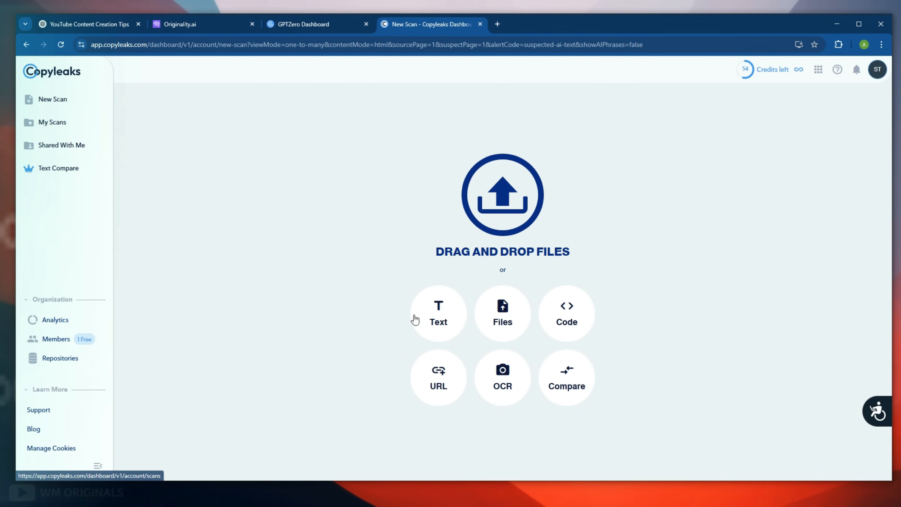
Step: Submit the humanized article as a Copyleaks text scan with AI detection on
click(438, 313)
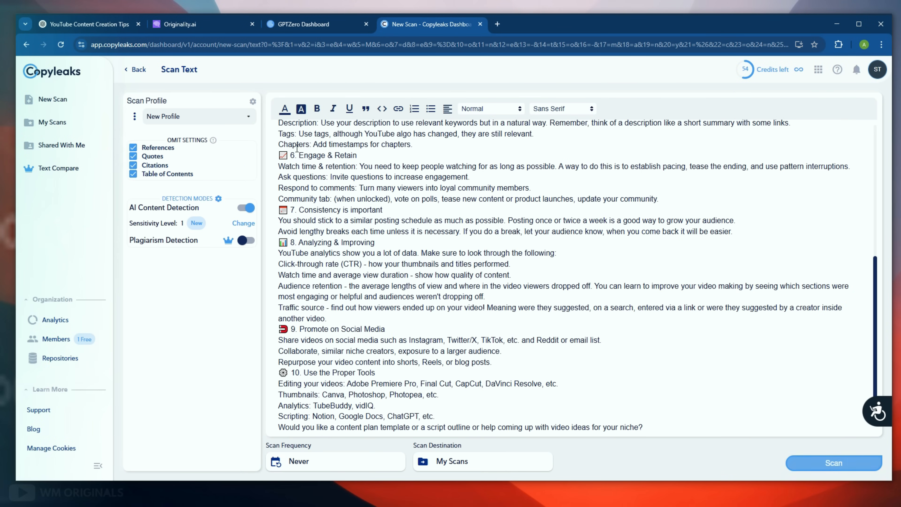
click(833, 463)
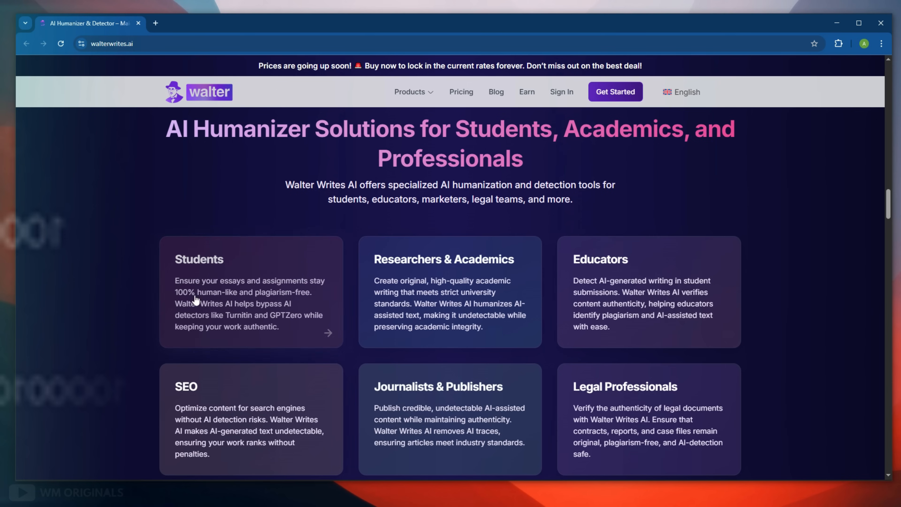
mouse_move(502, 286)
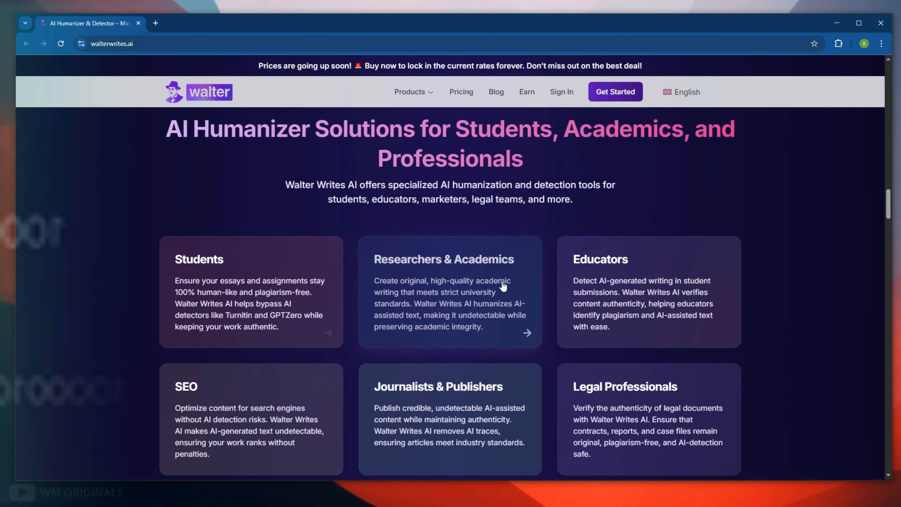
mouse_move(693, 290)
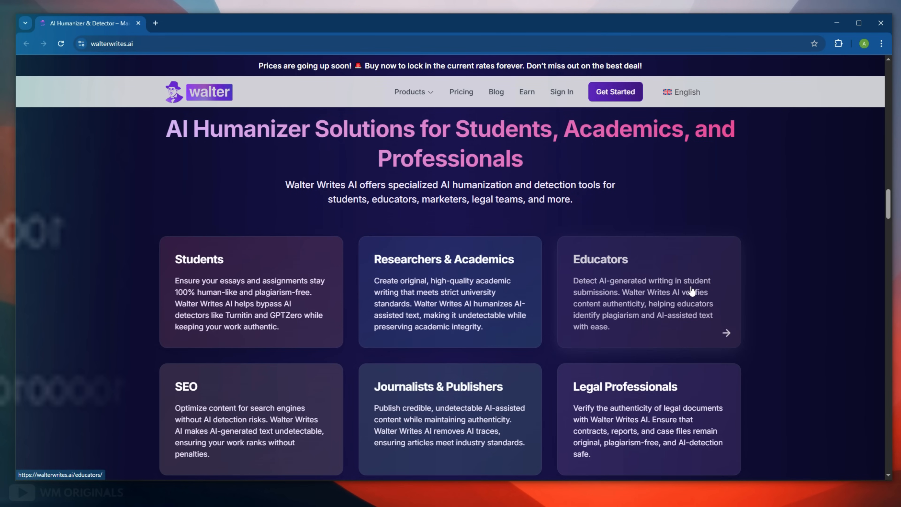
mouse_move(288, 410)
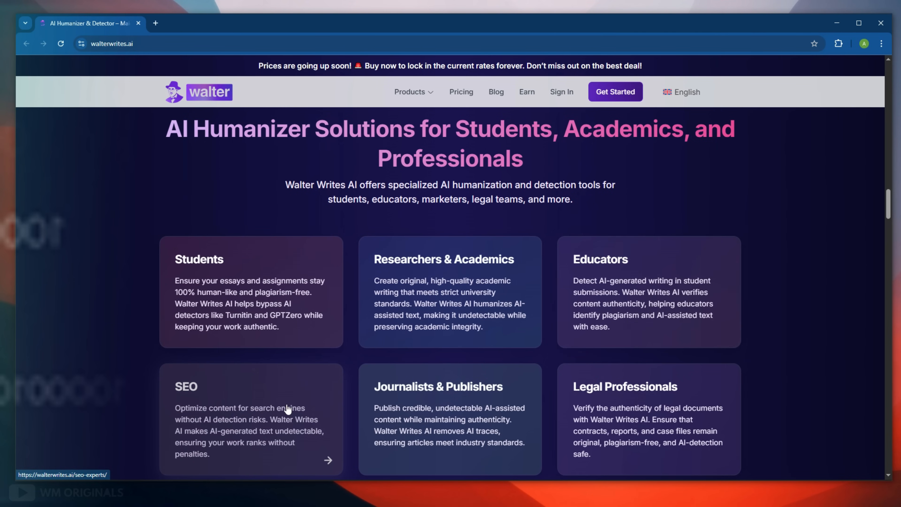